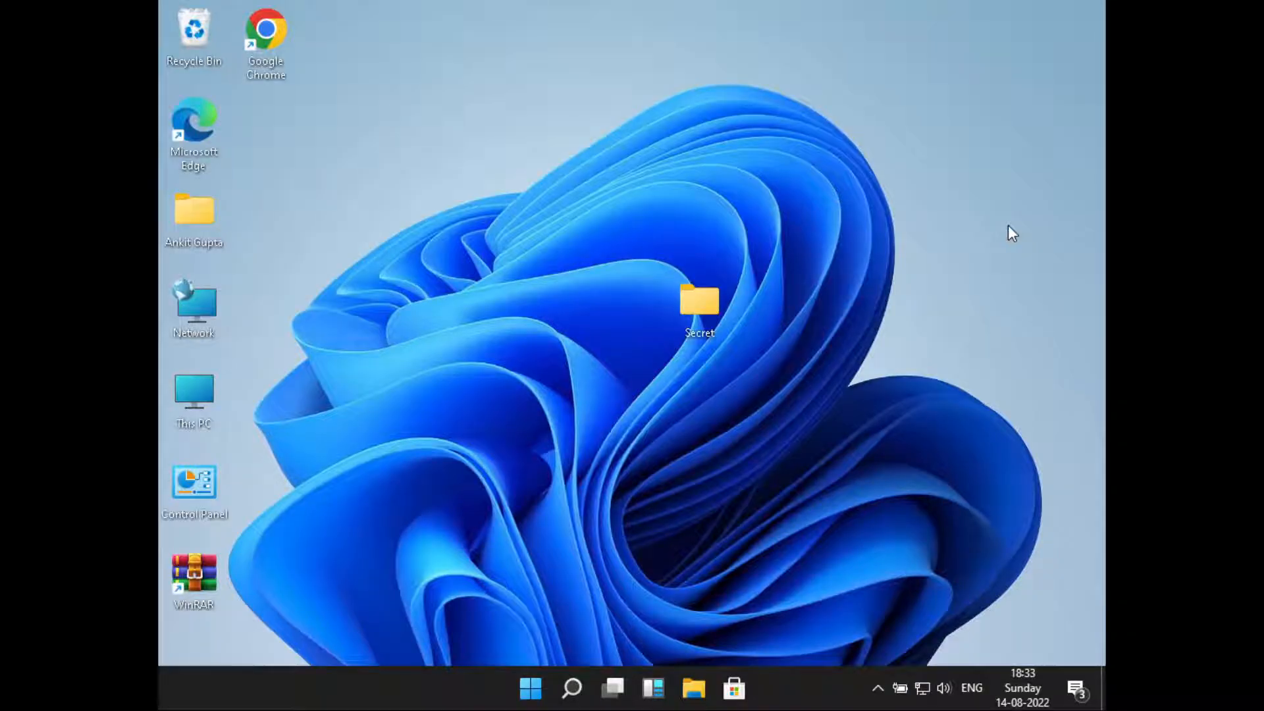
pyautogui.moveTo(741, 373)
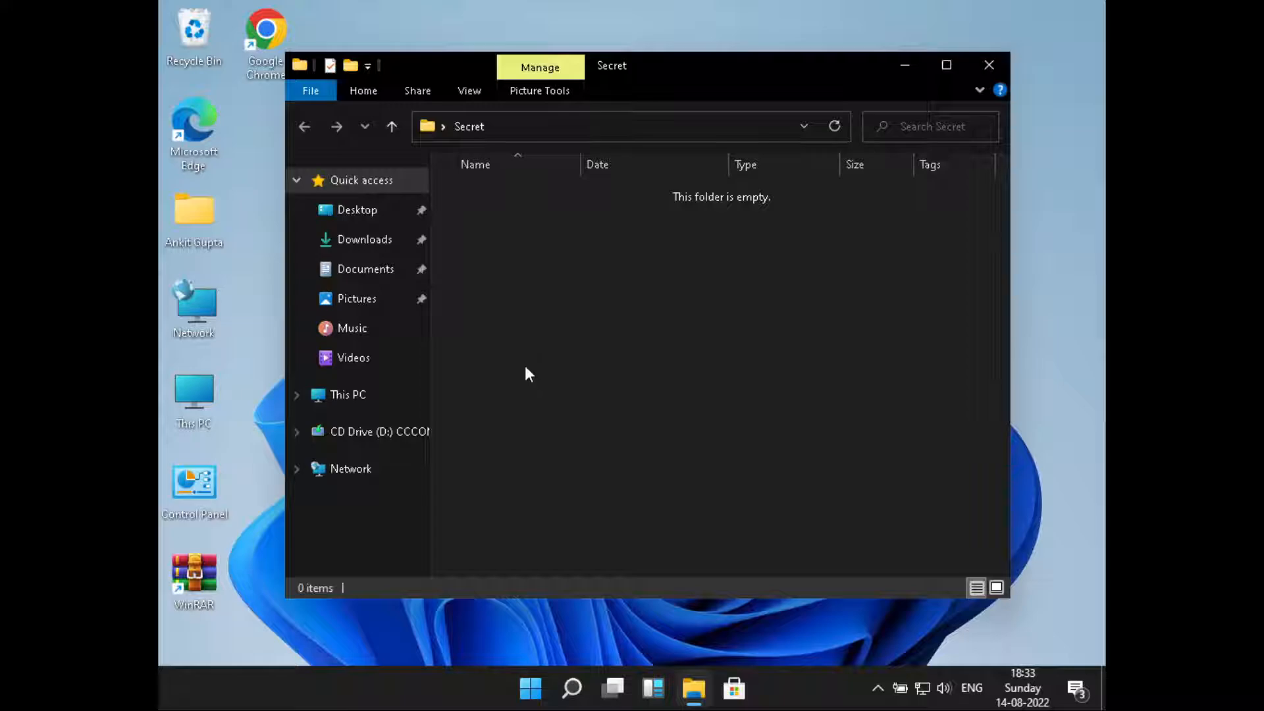
pyautogui.moveTo(532, 379)
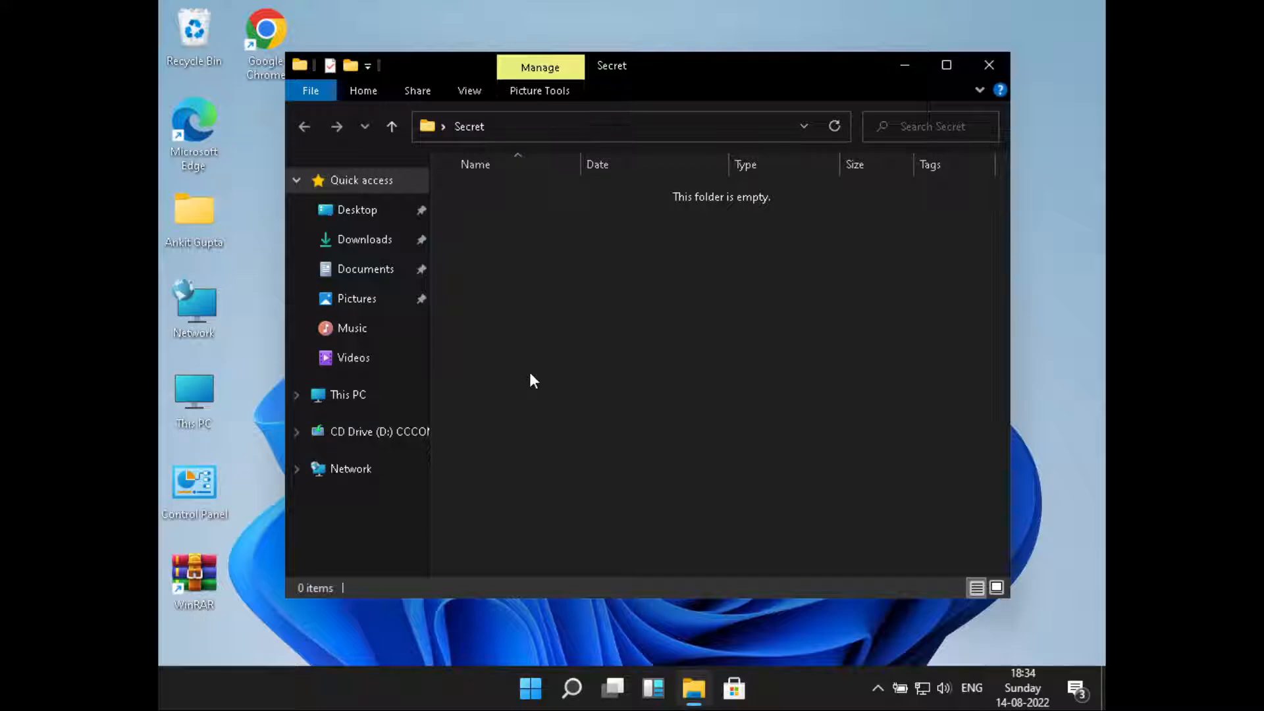
# Enable Hidden items in the Secret folder and select all three revealed files
pyautogui.click(468, 91)
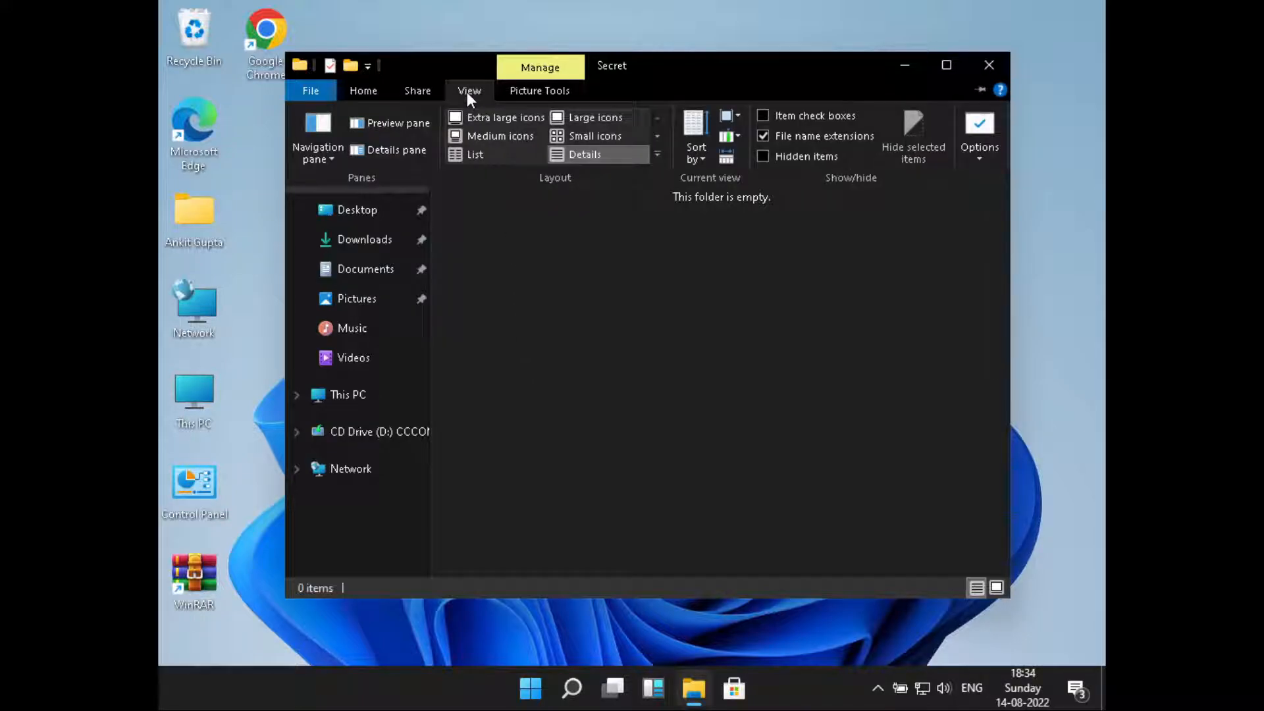
pyautogui.moveTo(764, 157)
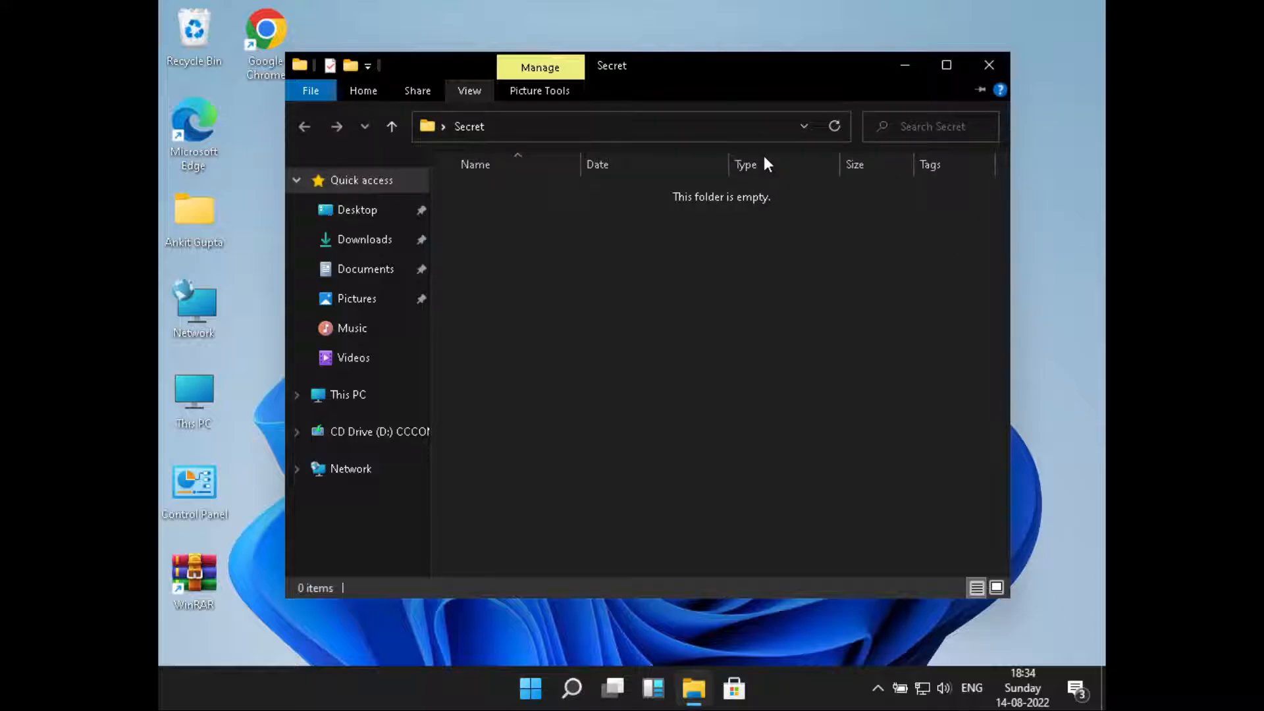
pyautogui.click(834, 126)
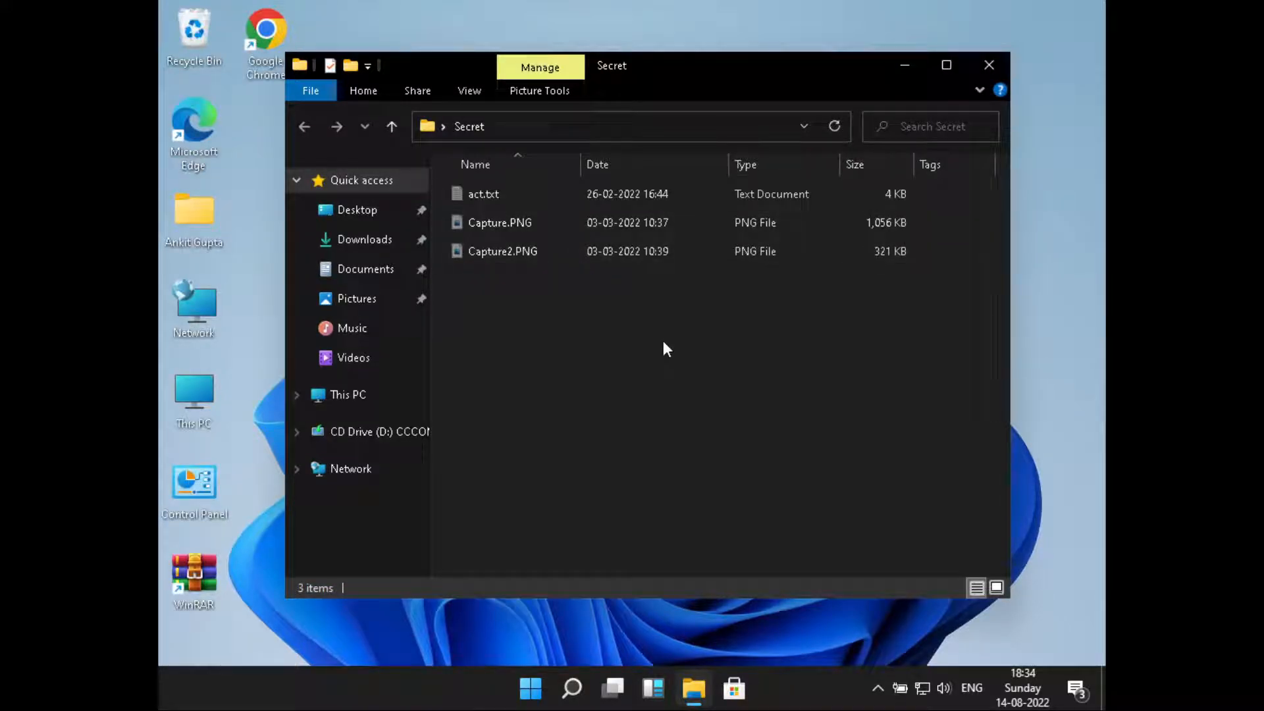
pyautogui.moveTo(524, 202)
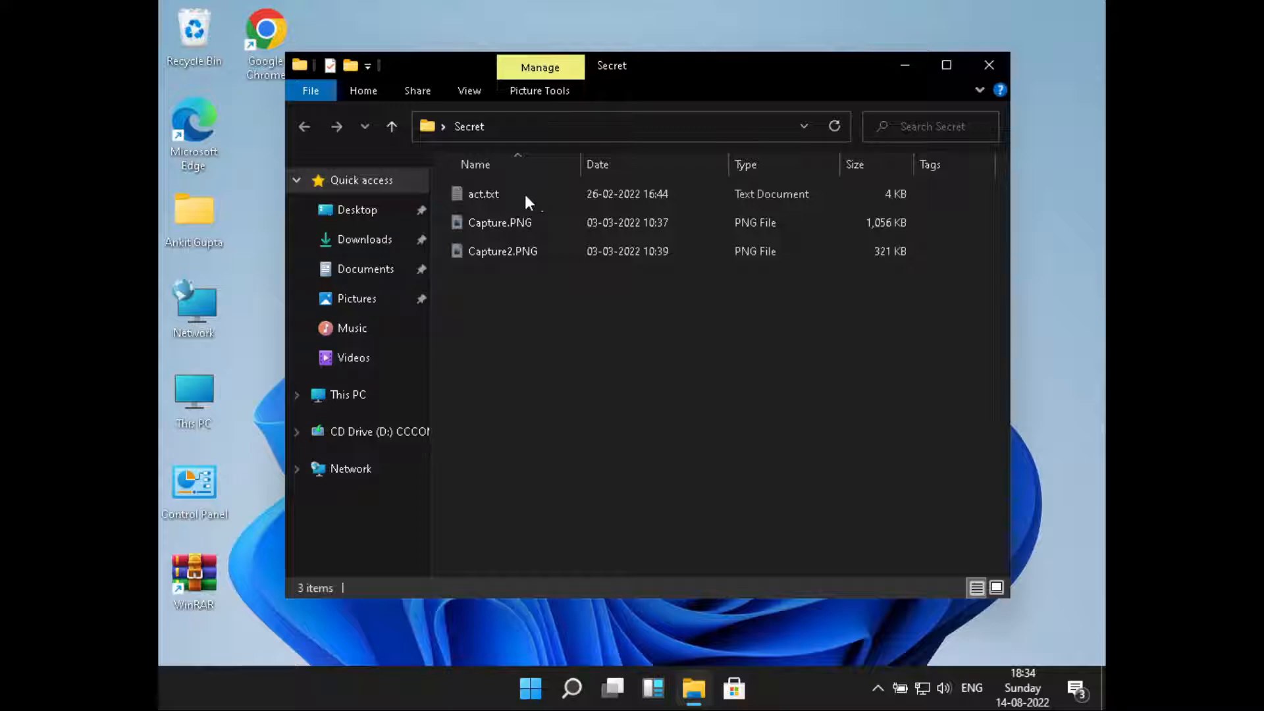
pyautogui.moveTo(520, 371)
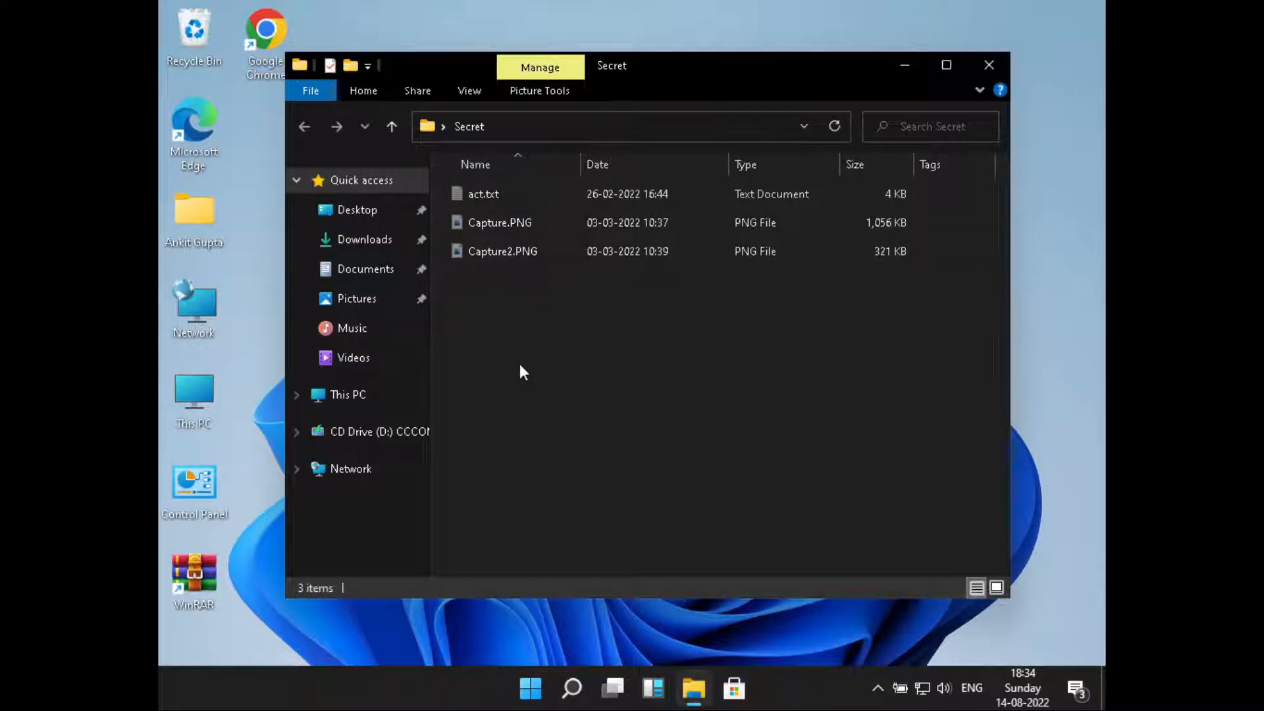
pyautogui.press('ctrl+a')
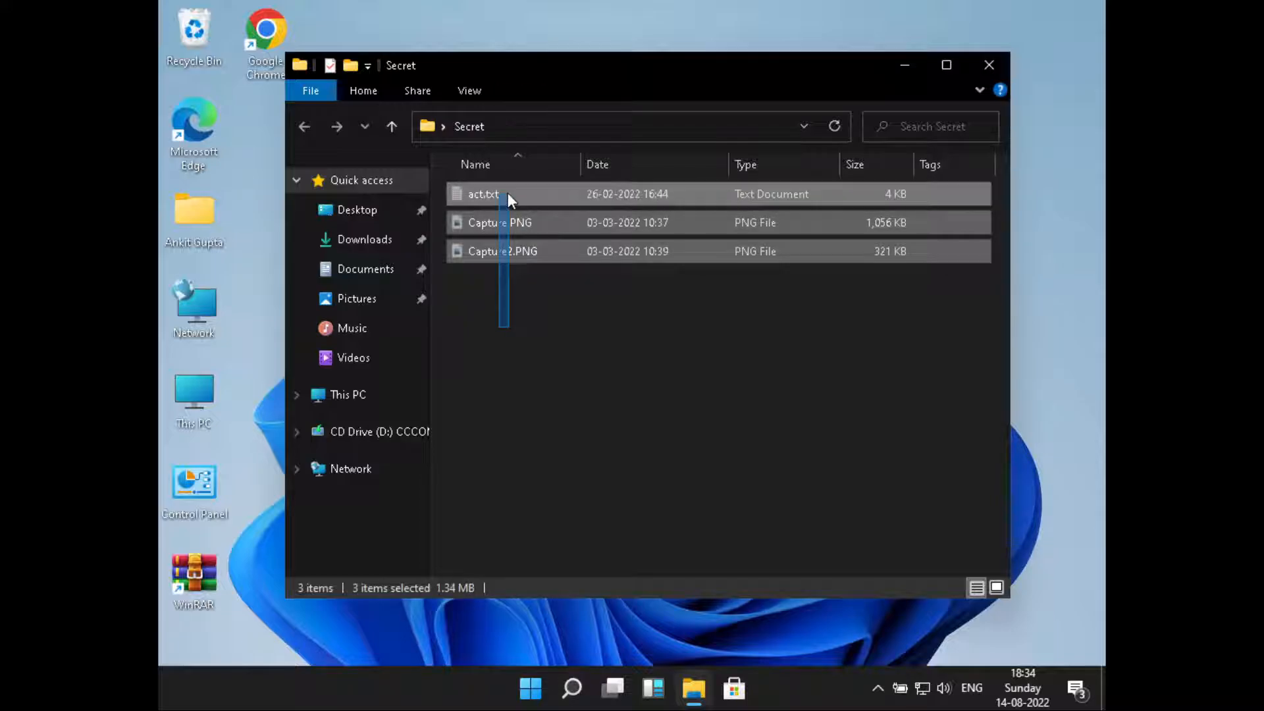
# Clear the Hidden attribute for act.txt, Capture.PNG and Capture2.PNG via their Properties
pyautogui.rightClick(508, 250)
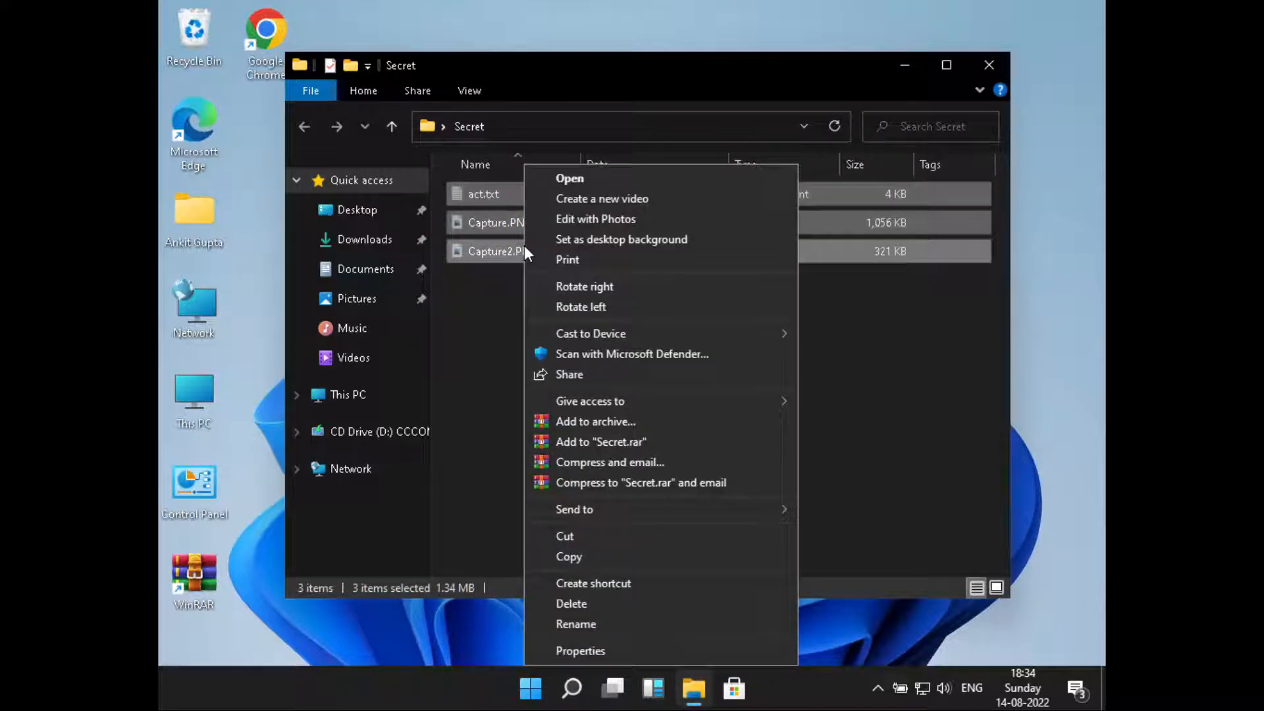
pyautogui.click(580, 650)
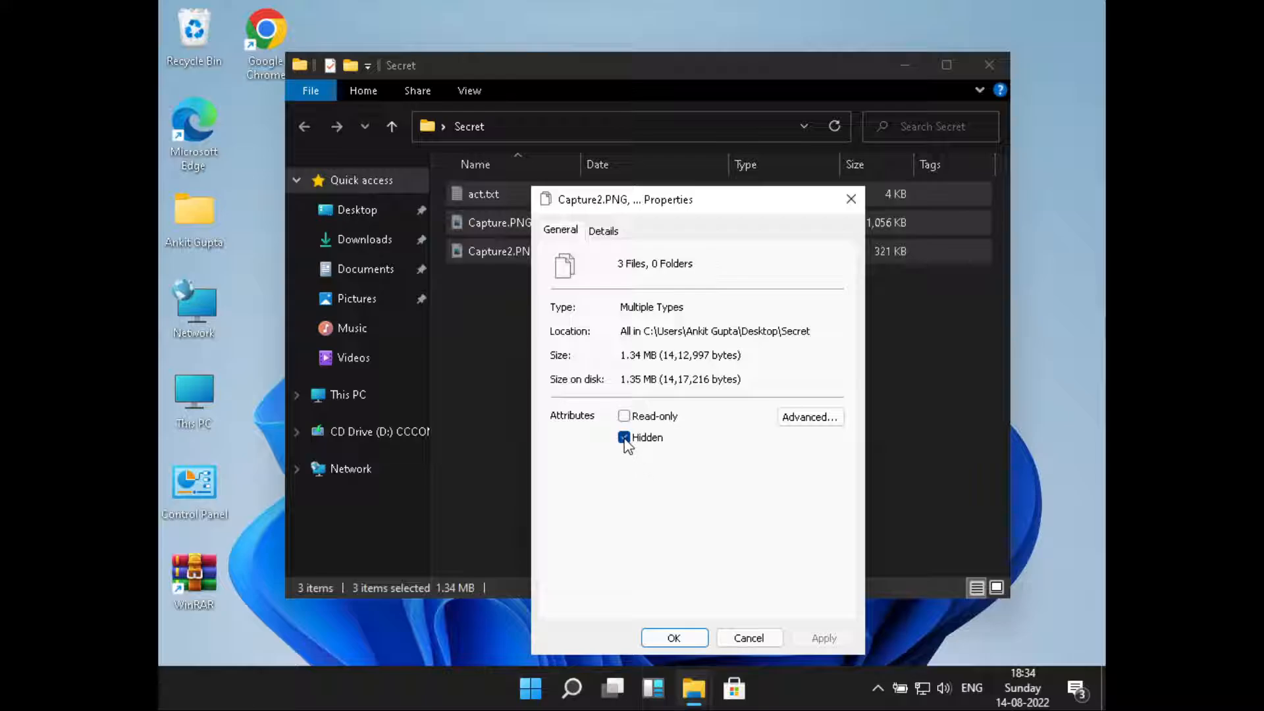
pyautogui.click(624, 437)
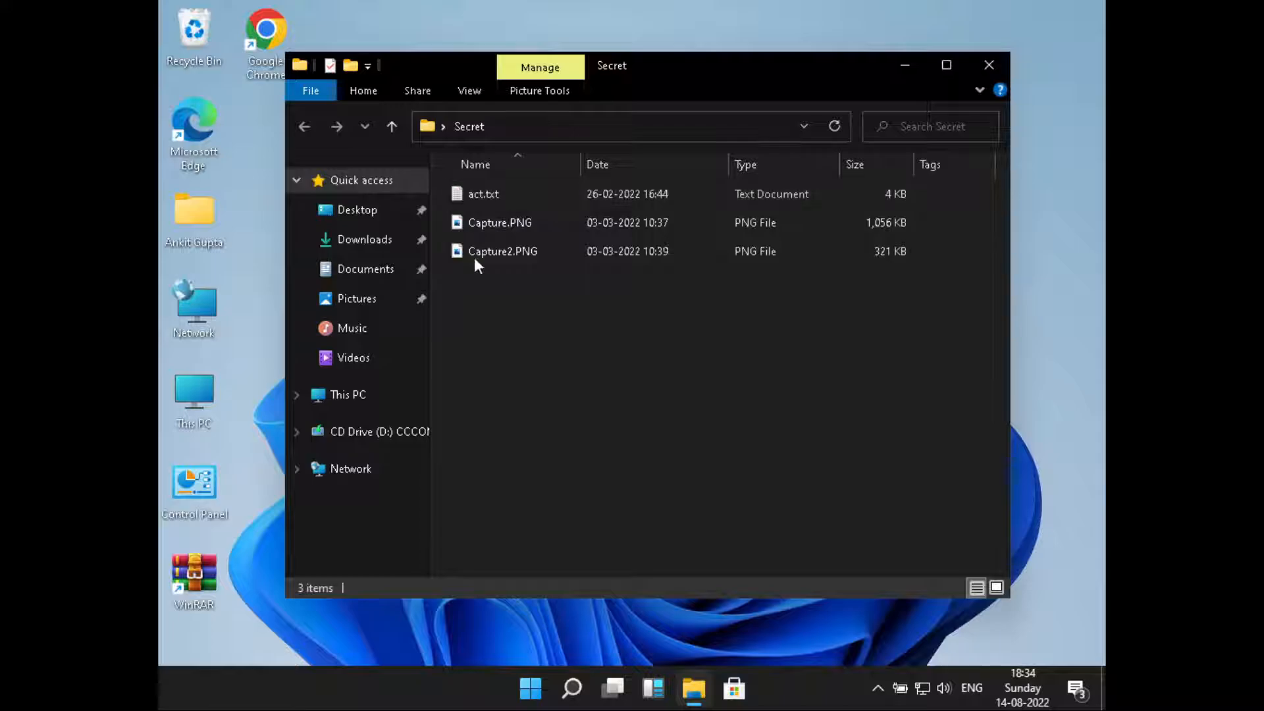
pyautogui.moveTo(509, 276)
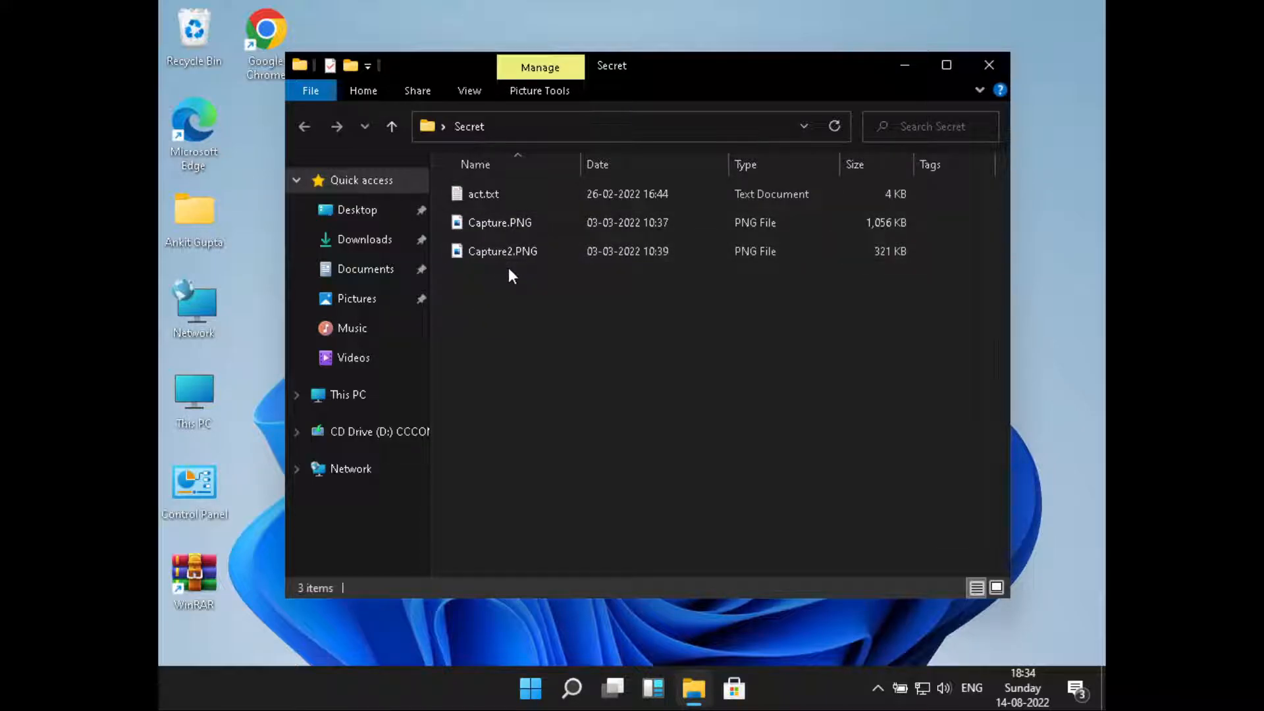
# Turn Hidden items back off and deselect, leaving the three files listed normally
pyautogui.click(501, 250)
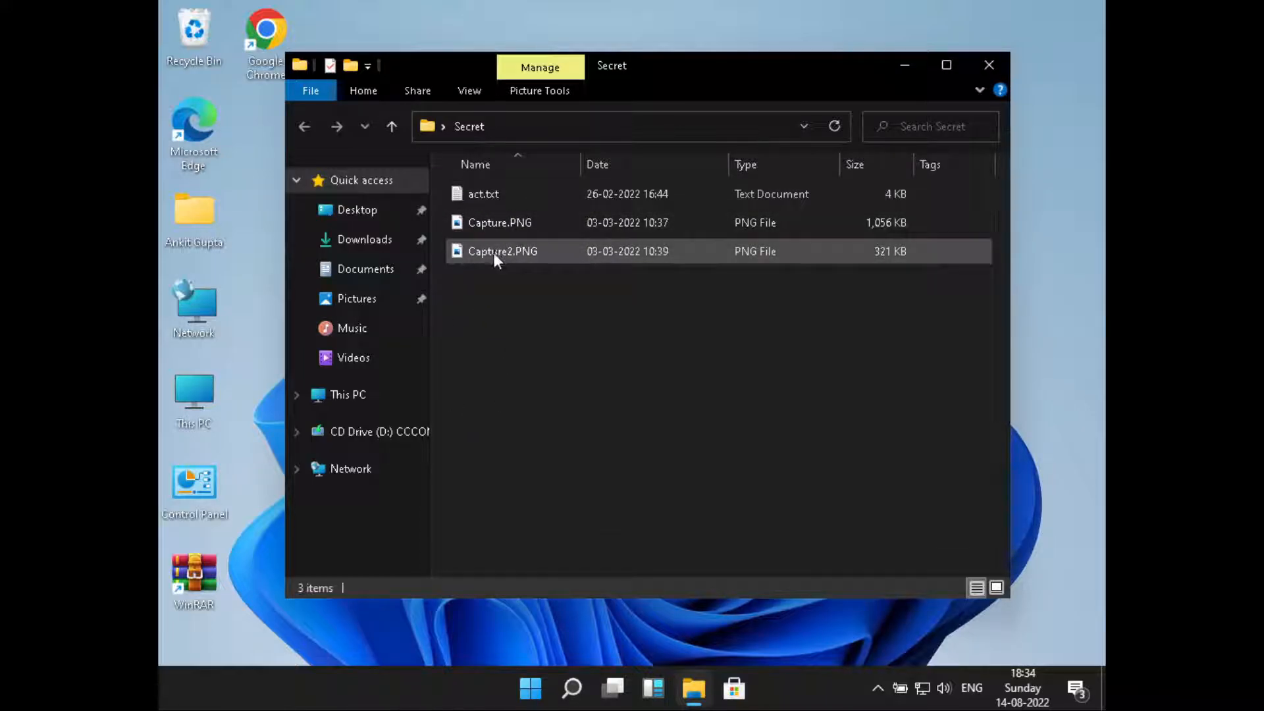
pyautogui.click(469, 91)
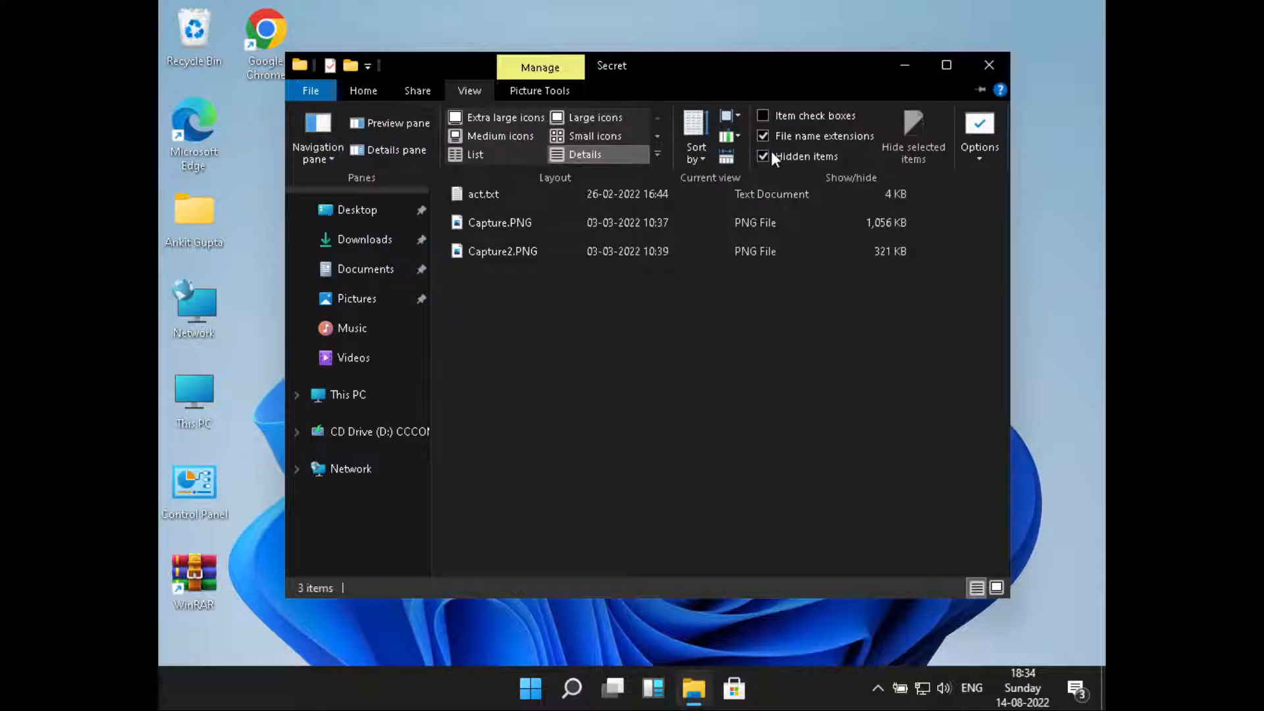
pyautogui.click(501, 250)
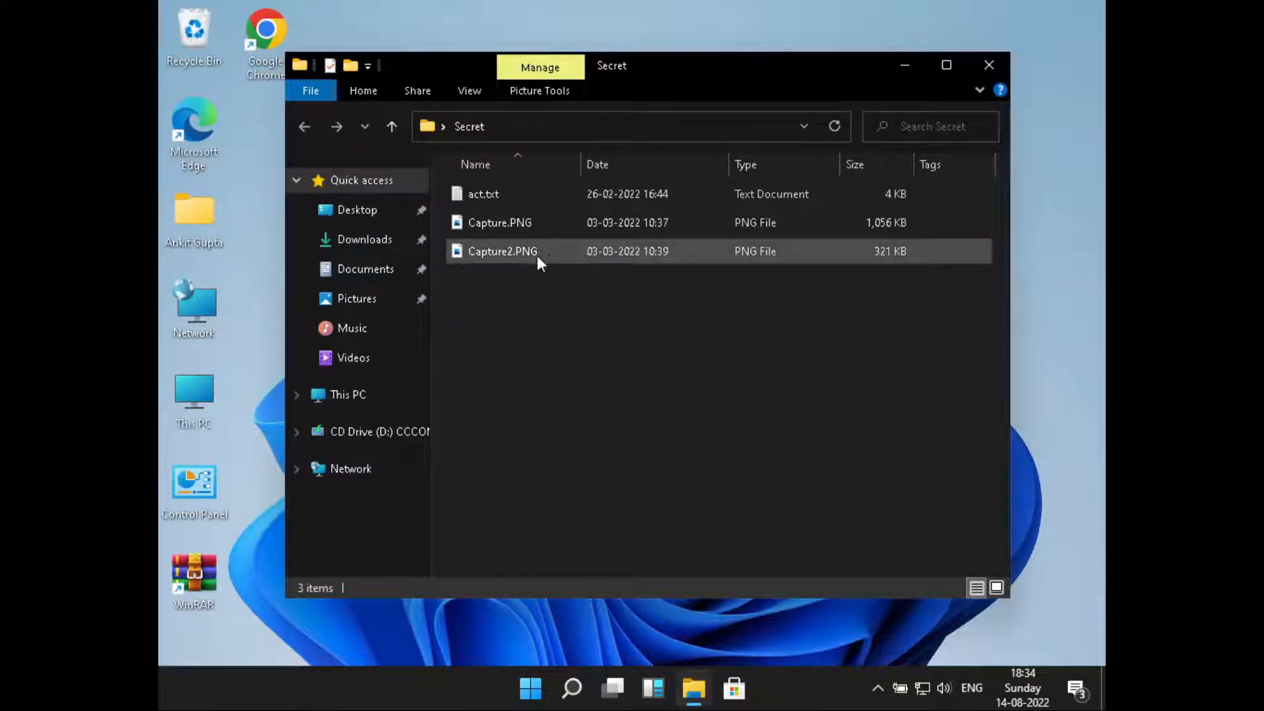
pyautogui.click(541, 308)
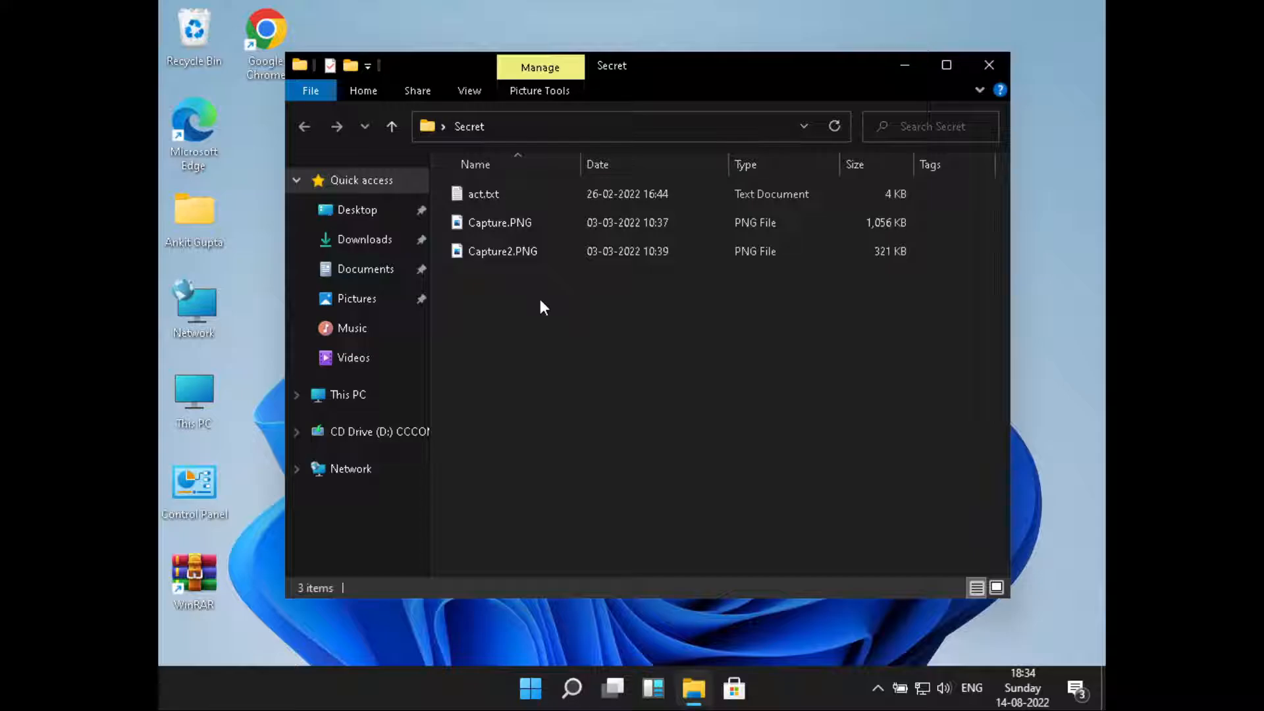